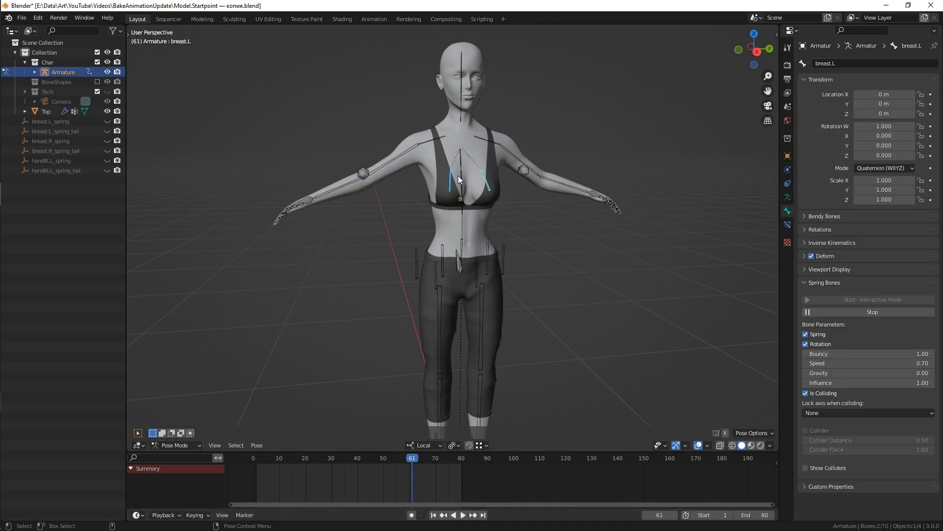
- Start Bake Action from the Pose > Animation menu for the selected breast bones
{"action": "left_click", "coordinate": [257, 445]}
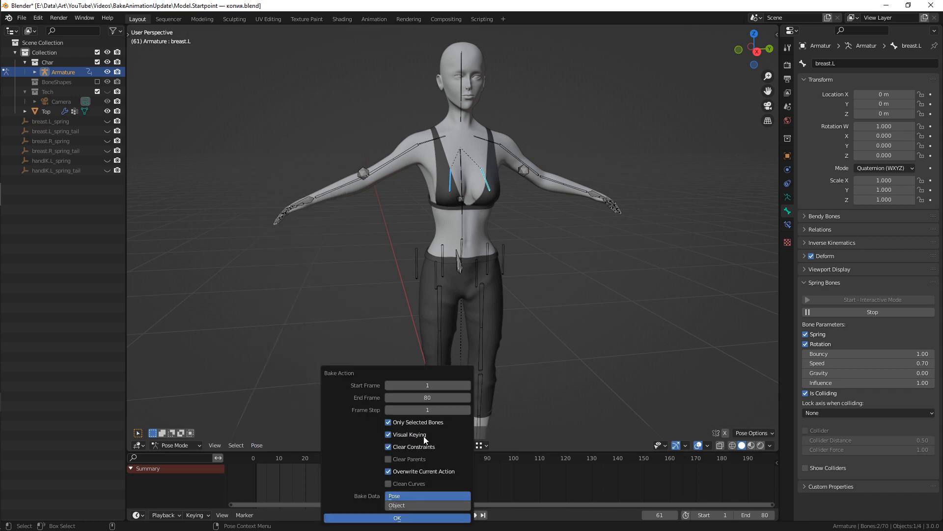
{"action": "mouse_move", "coordinate": [442, 425]}
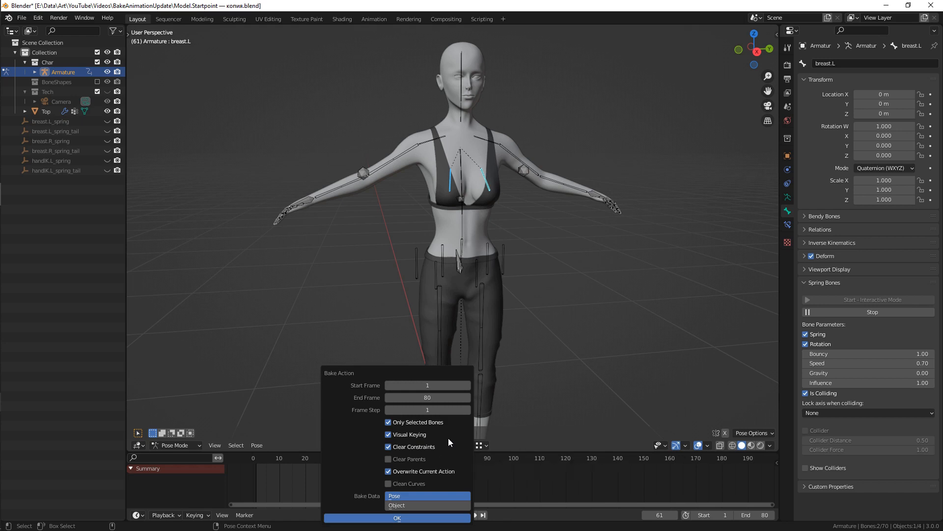
{"action": "mouse_move", "coordinate": [360, 446]}
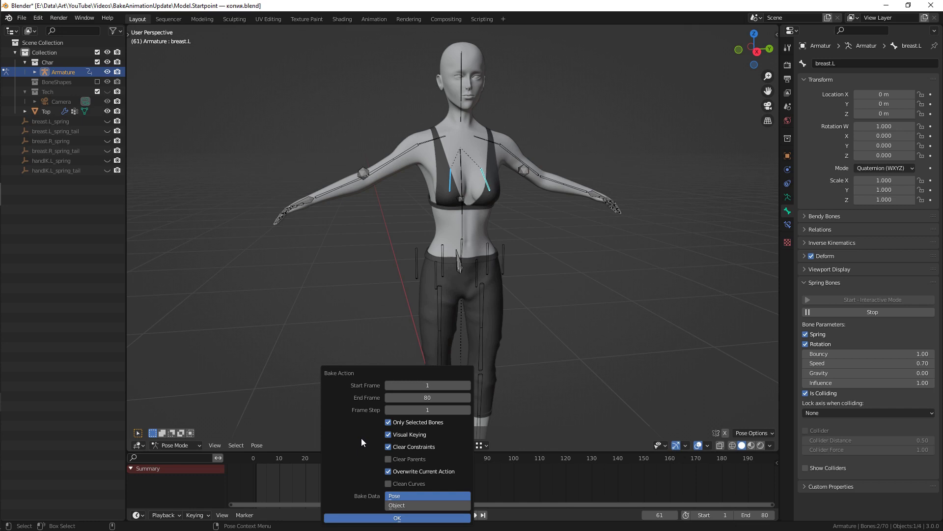
- Bake frames 1–80 with Only Selected Bones, Visual Keying, Clear Constraints and Pose data
{"action": "left_click", "coordinate": [388, 446]}
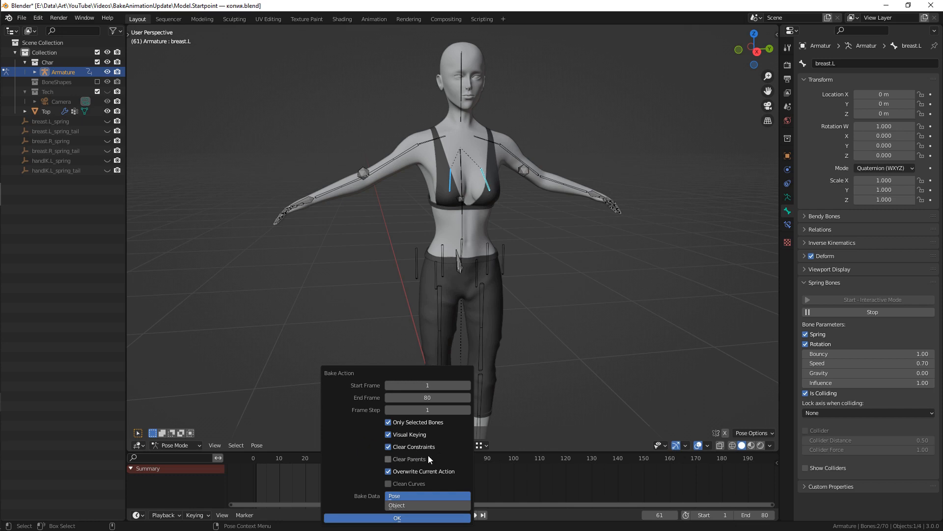
{"action": "mouse_move", "coordinate": [362, 466]}
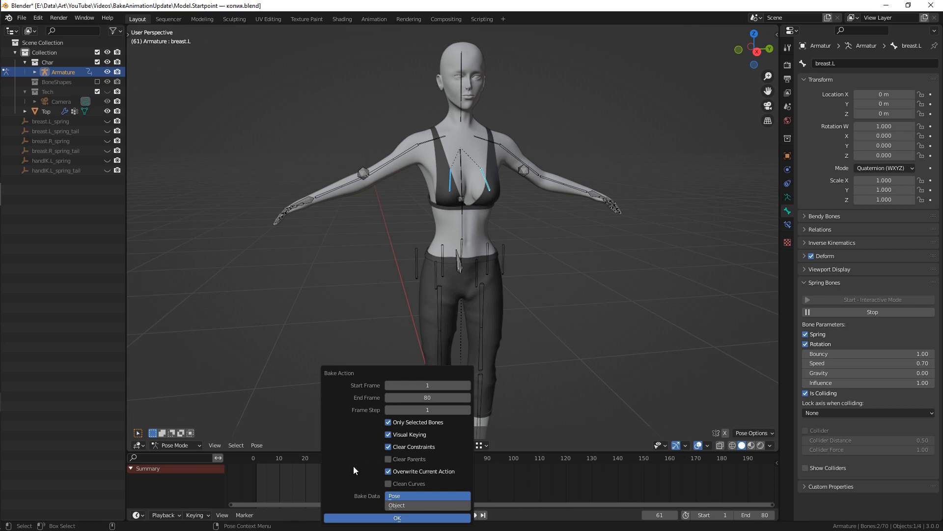
{"action": "mouse_move", "coordinate": [301, 417]}
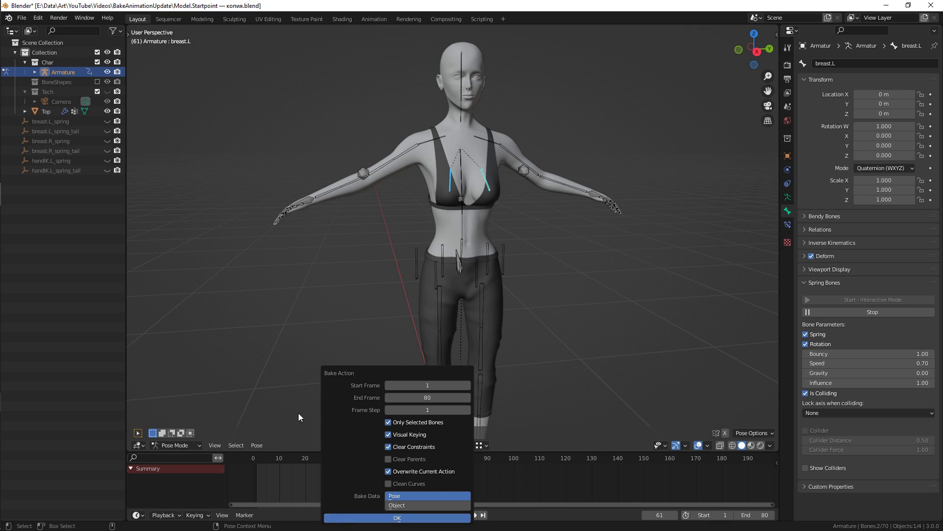
{"action": "left_click", "coordinate": [397, 518]}
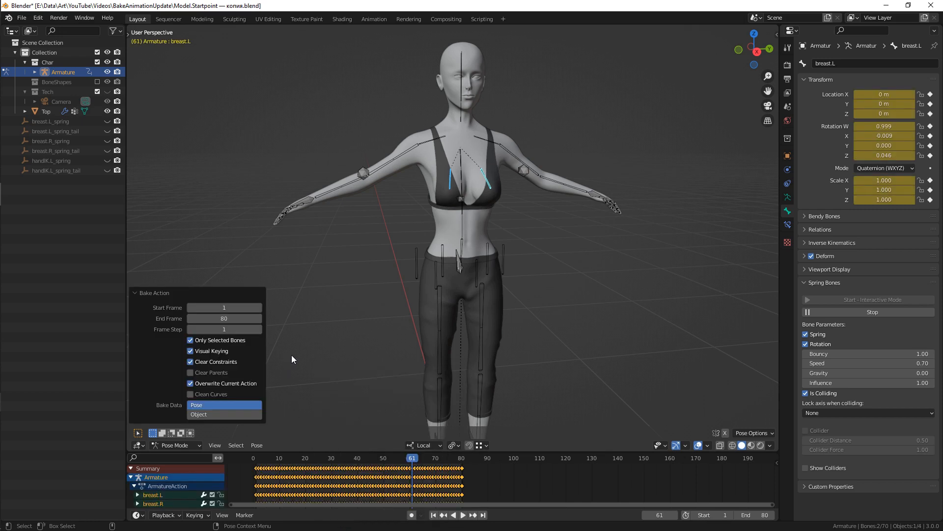